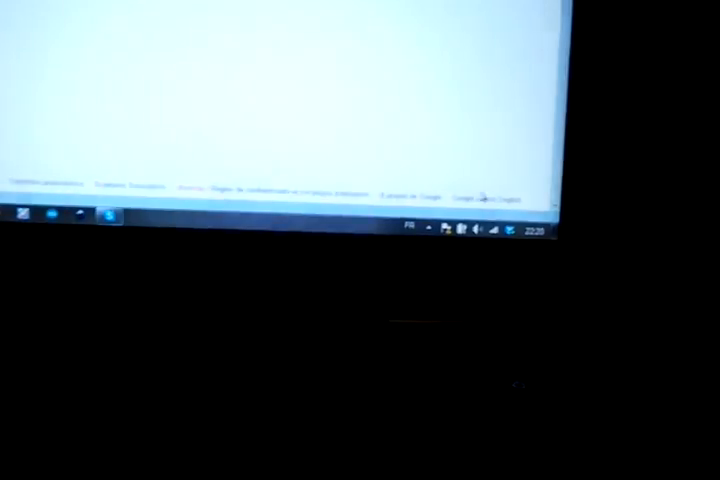
Step: Show the available wireless networks from the system tray icon
{"action": "left_click", "coordinate": [452, 230]}
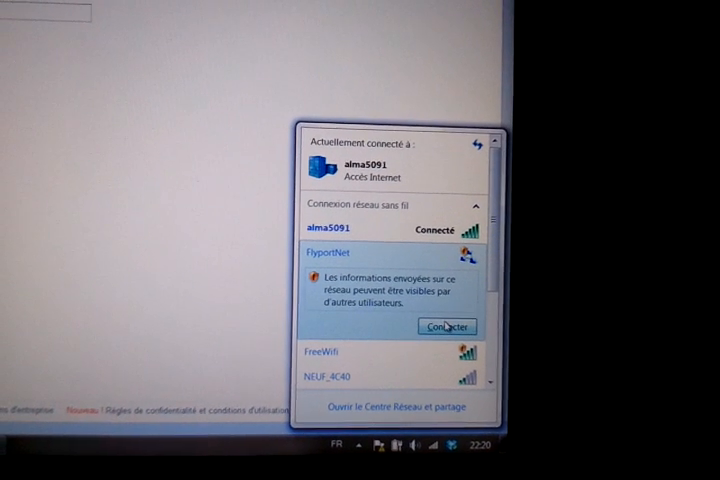
{"action": "left_click", "coordinate": [448, 326]}
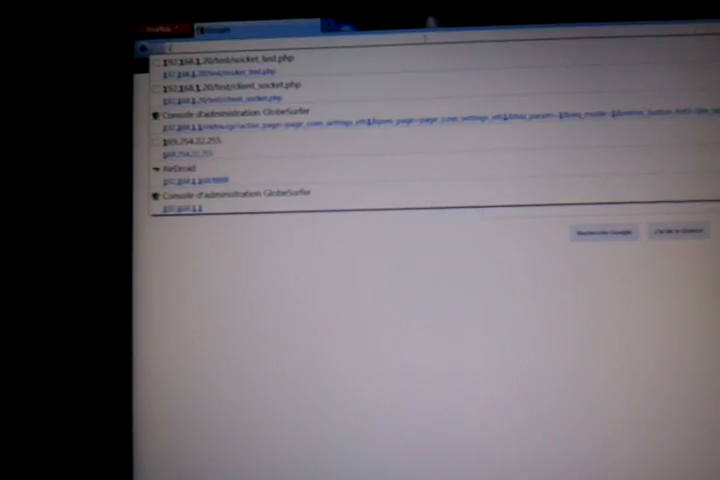
Step: Start entering the Flyport web server address in Chrome's address bar: 192.168
{"action": "type", "text": "192.168"}
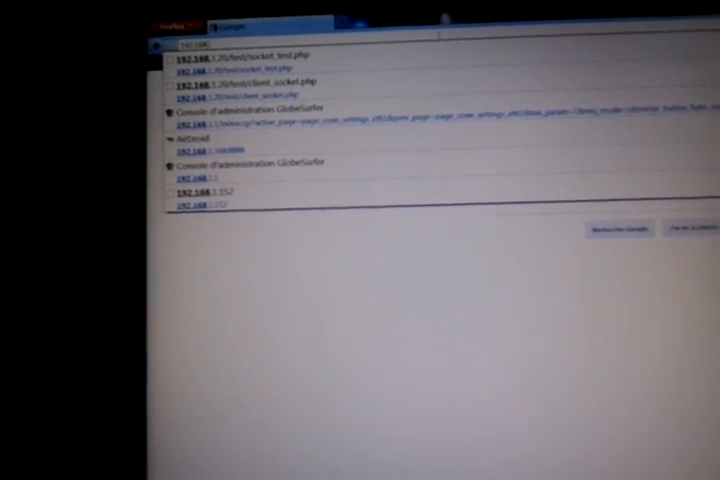